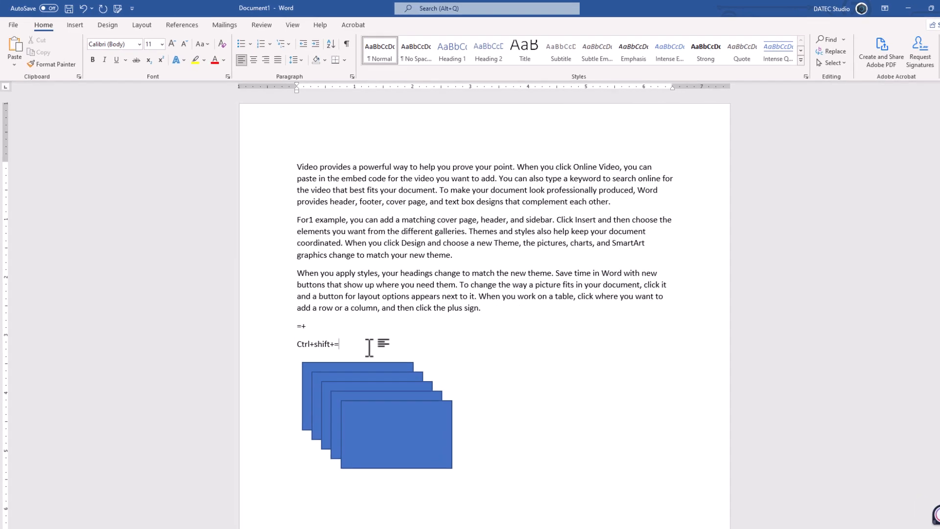
- Reach the Customize Ribbon page of Word Options from the File menu
{"action": "left_click", "coordinate": [15, 24]}
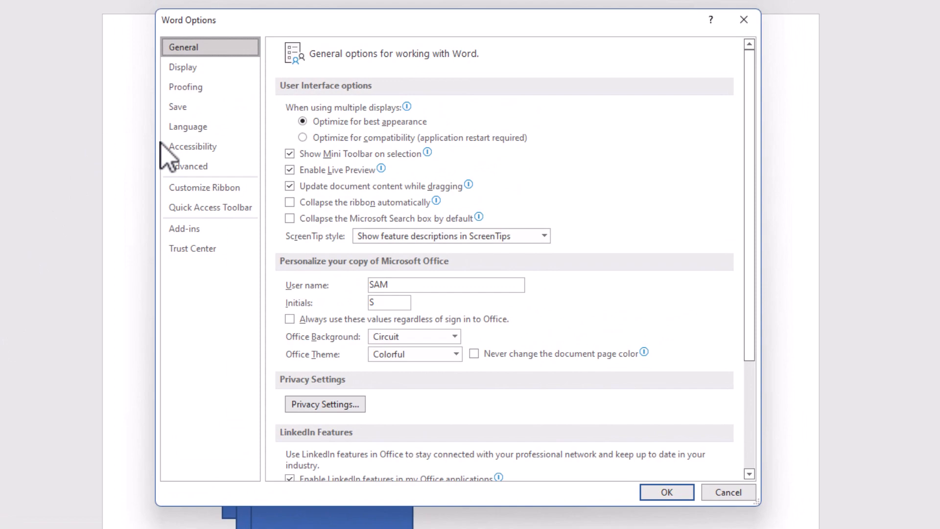
{"action": "left_click", "coordinate": [204, 187]}
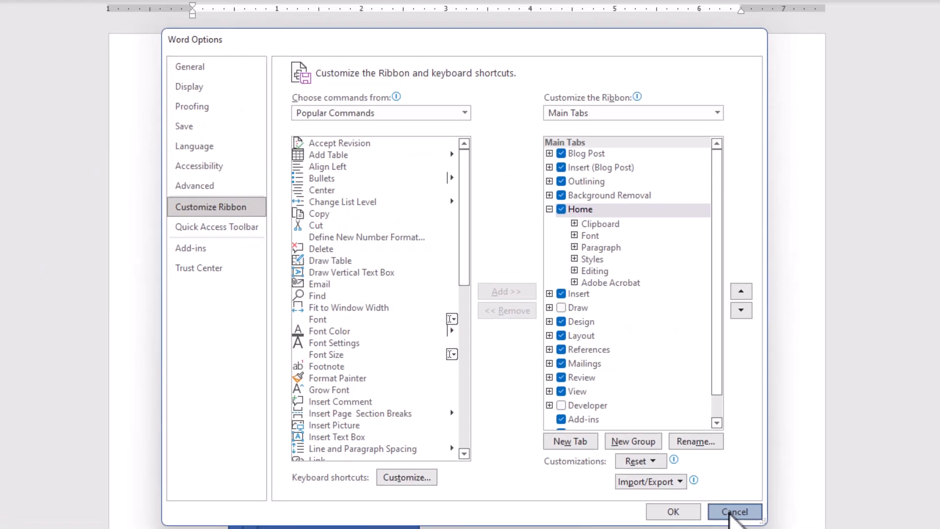
- Cancel Options and reach ribbon customization via the ribbon's right-click menu
{"action": "left_click", "coordinate": [735, 511]}
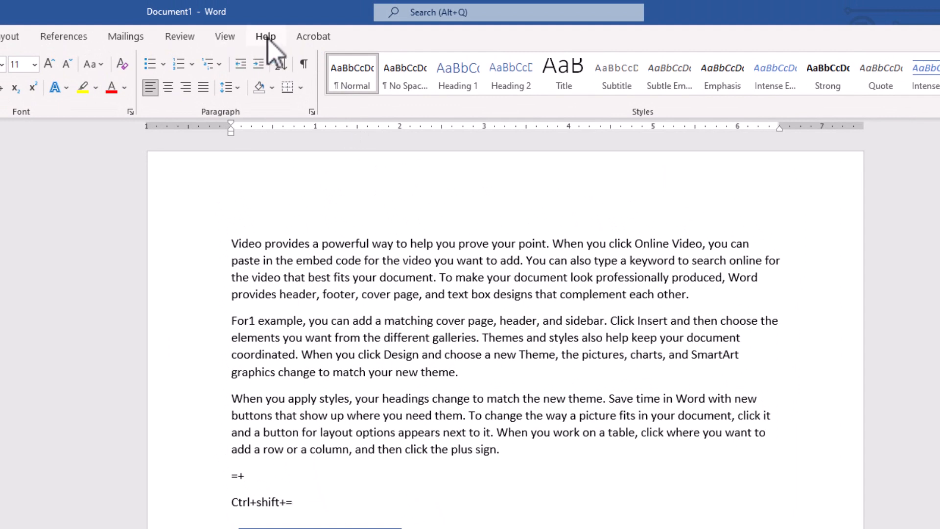
{"action": "right_click", "coordinate": [269, 46]}
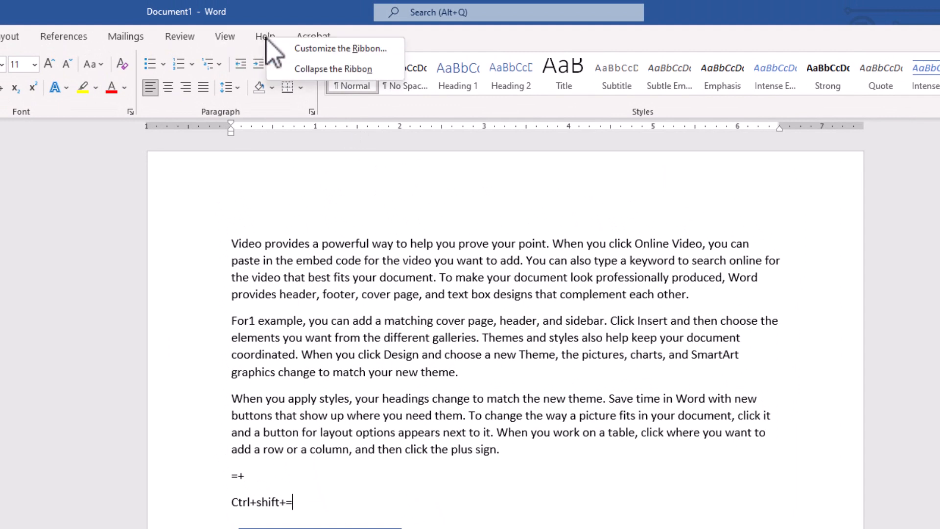
{"action": "mouse_move", "coordinate": [349, 54]}
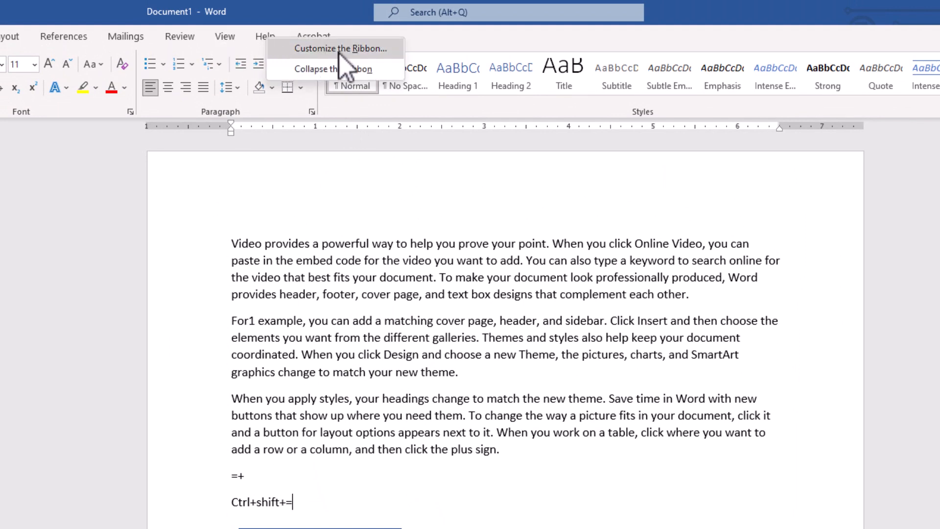
{"action": "left_click", "coordinate": [337, 48]}
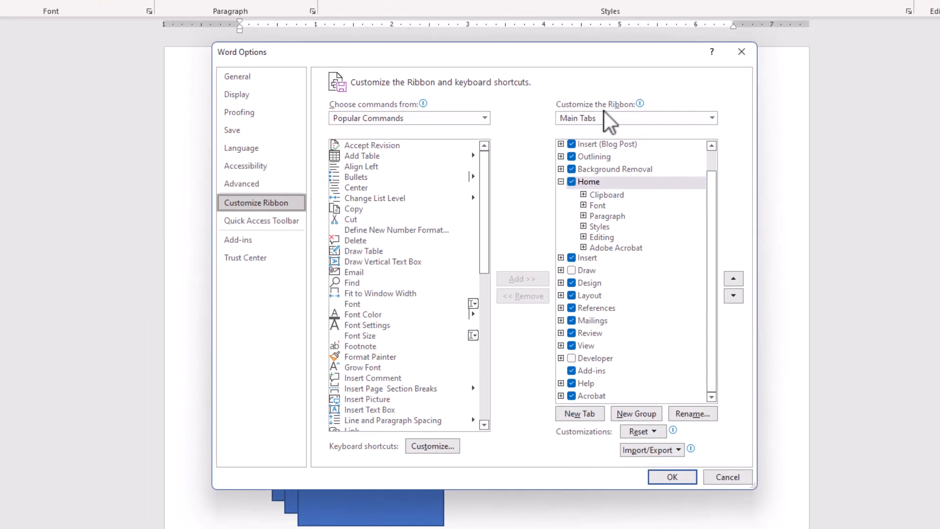
- Enable the Developer tab under Main Tabs and confirm with OK
{"action": "left_click", "coordinate": [711, 118]}
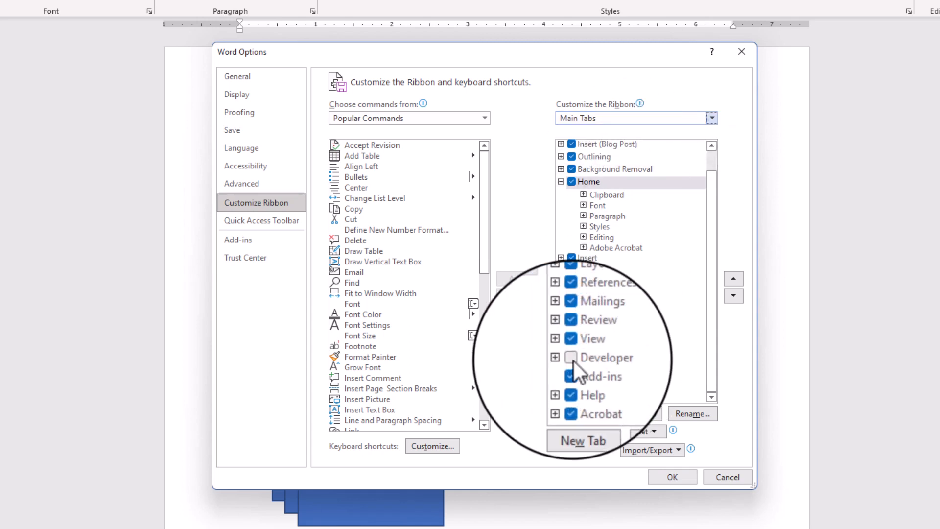
{"action": "left_click", "coordinate": [572, 357]}
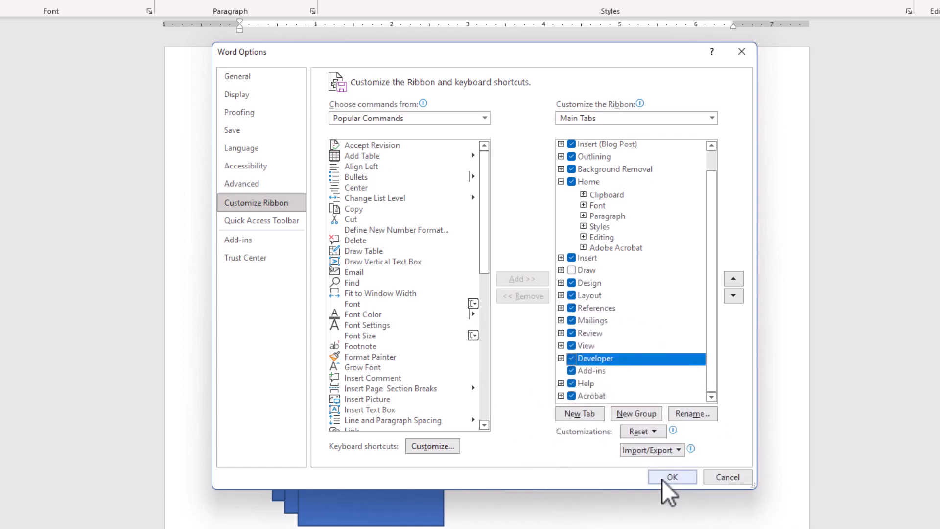
{"action": "left_click", "coordinate": [672, 477]}
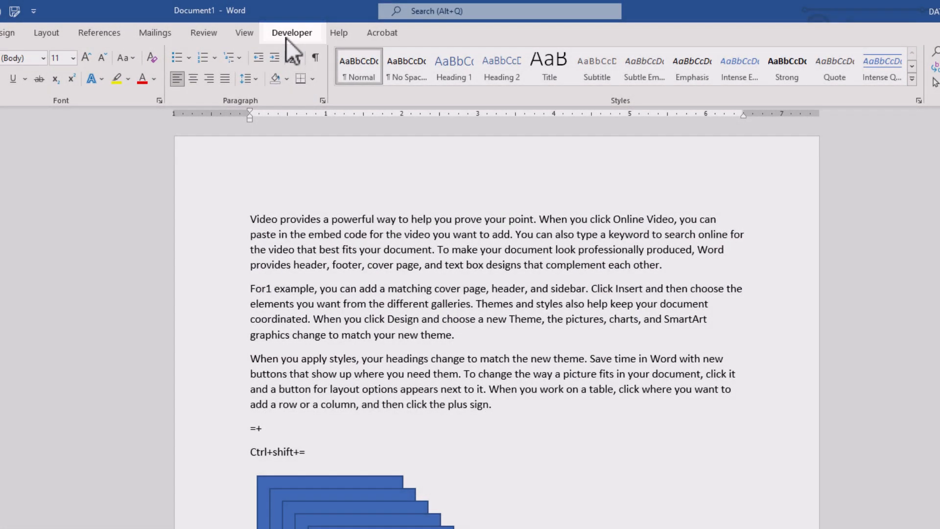
- Show the Developer tab's code, add-in, controls and template tools
{"action": "left_click", "coordinate": [292, 33]}
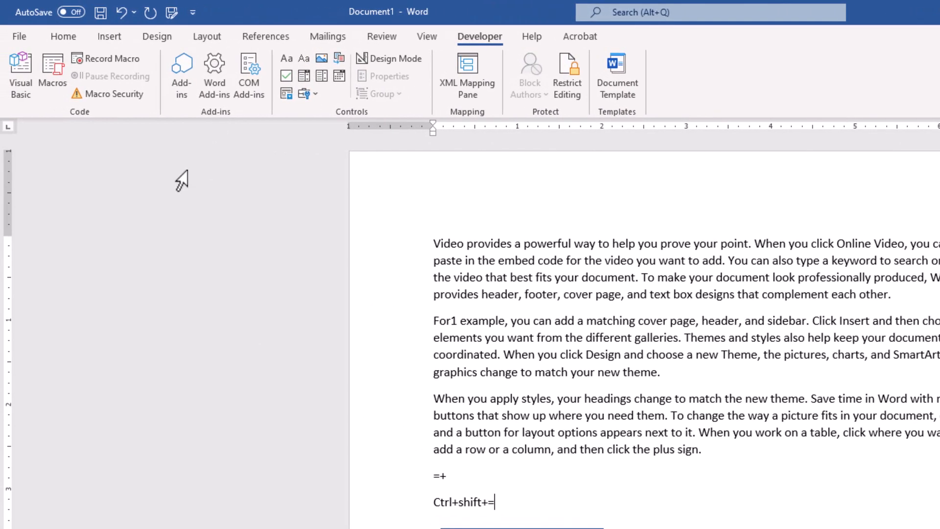
{"action": "mouse_move", "coordinate": [83, 98]}
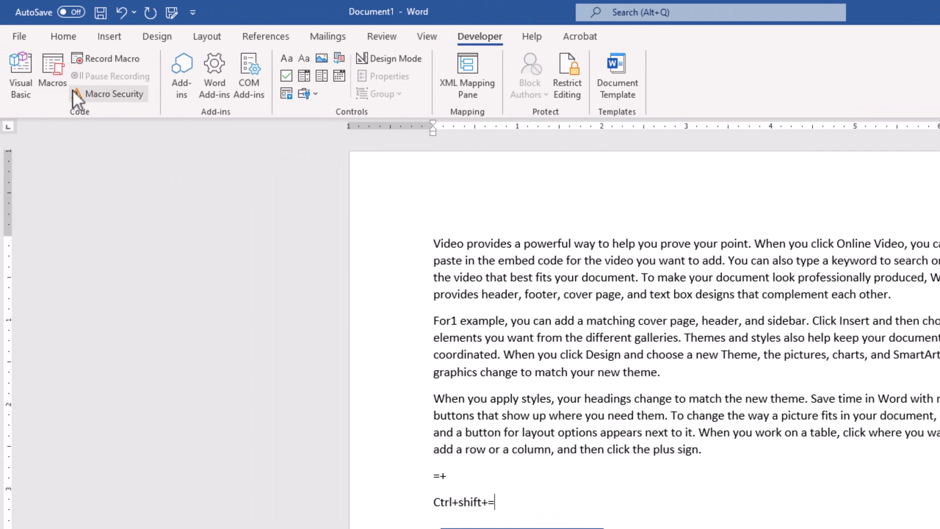
{"action": "mouse_move", "coordinate": [53, 82]}
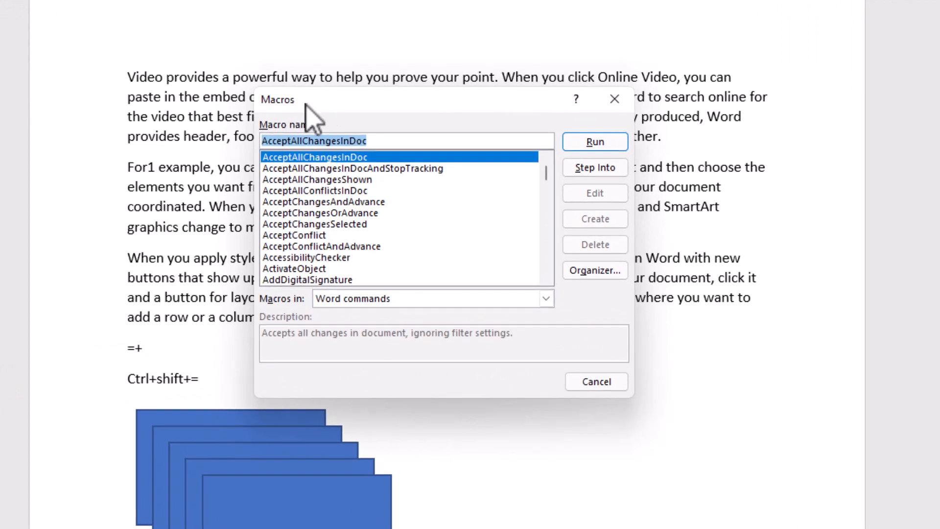
{"action": "mouse_move", "coordinate": [343, 122]}
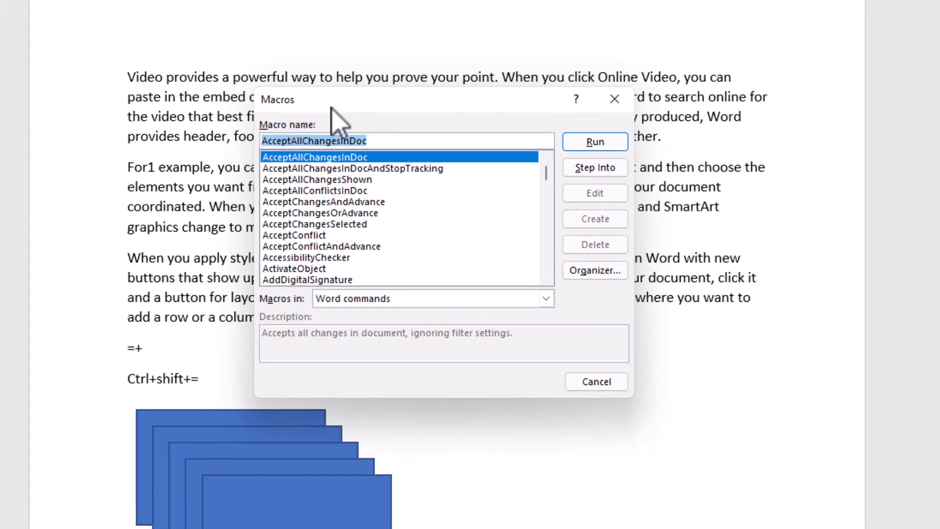
- Filter the Macro name by 'list' and set Macros in to Word commands
{"action": "type", "text": "list"}
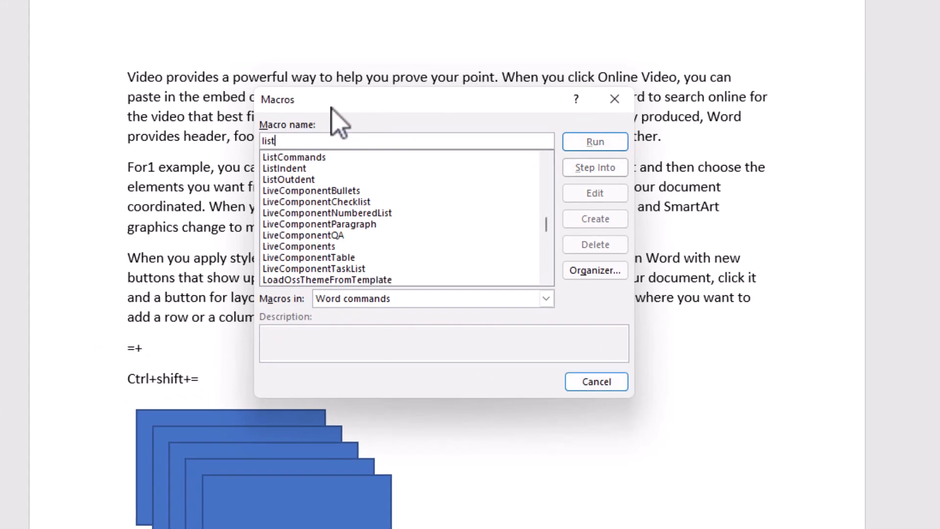
{"action": "mouse_move", "coordinate": [298, 175]}
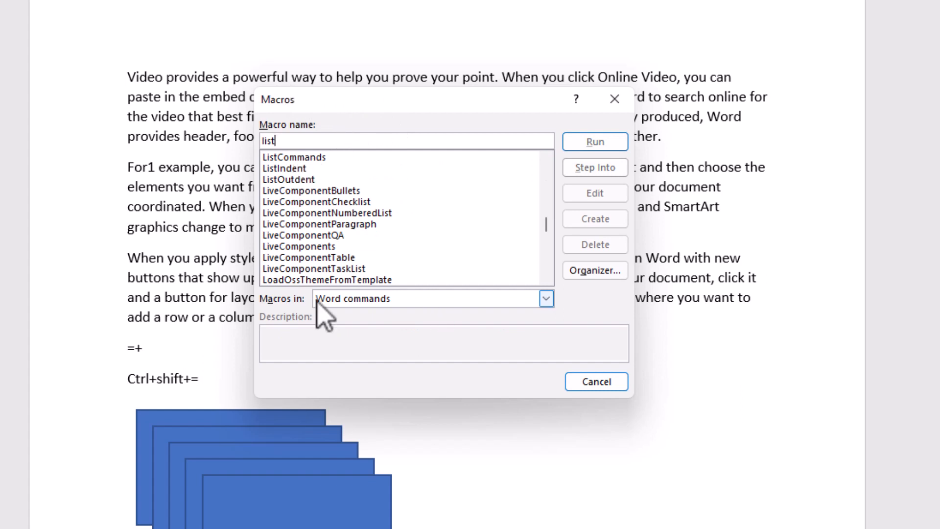
{"action": "mouse_move", "coordinate": [333, 322]}
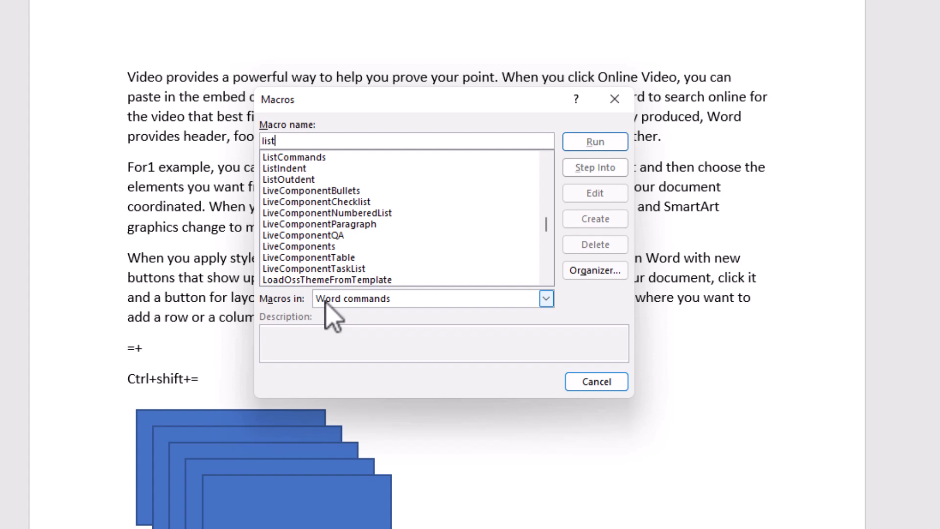
{"action": "left_click", "coordinate": [547, 299]}
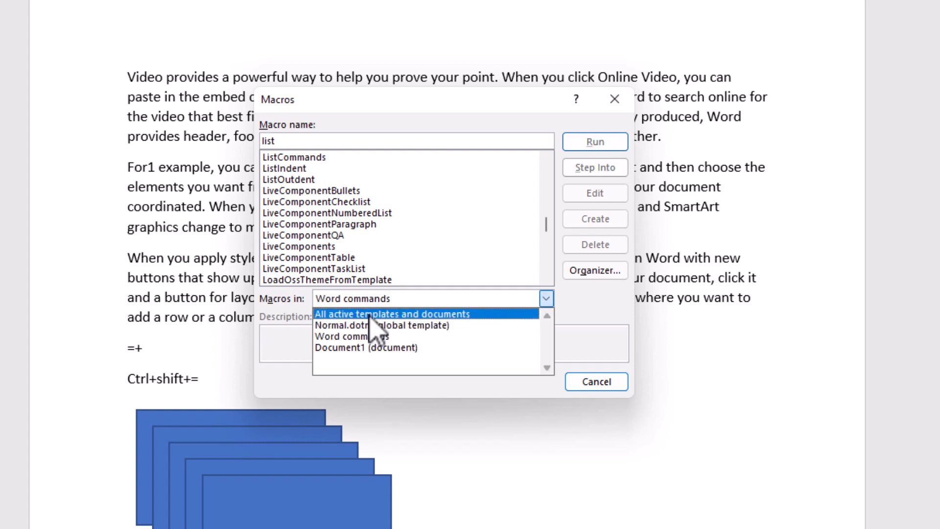
{"action": "left_click", "coordinate": [392, 313]}
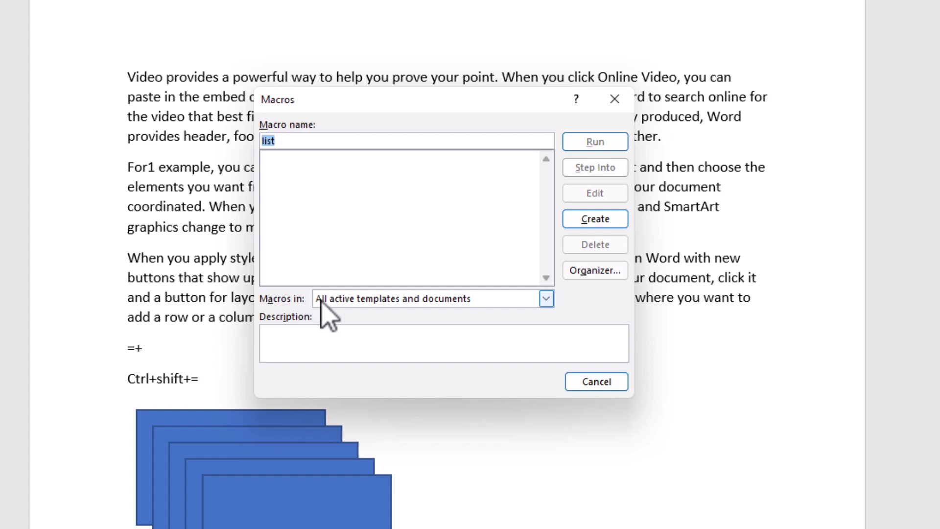
{"action": "left_click", "coordinate": [546, 299]}
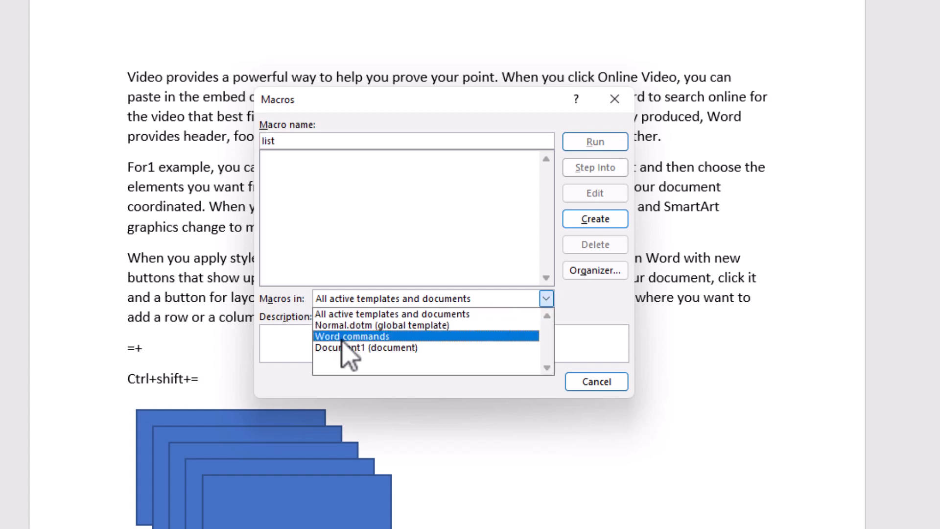
{"action": "left_click", "coordinate": [352, 337]}
{"action": "type", "text": "l"}
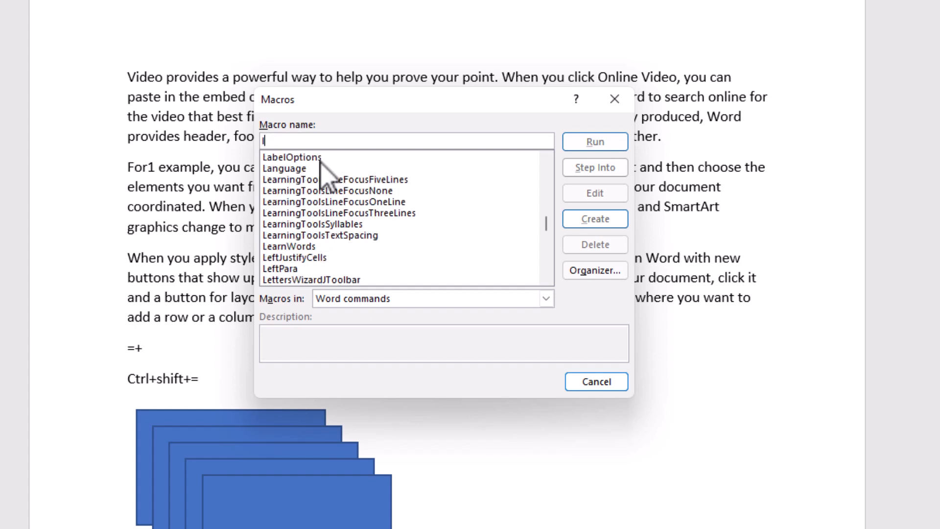
- Select the built-in ListCommands command that tables Word commands with shortcuts
{"action": "type", "text": "ist"}
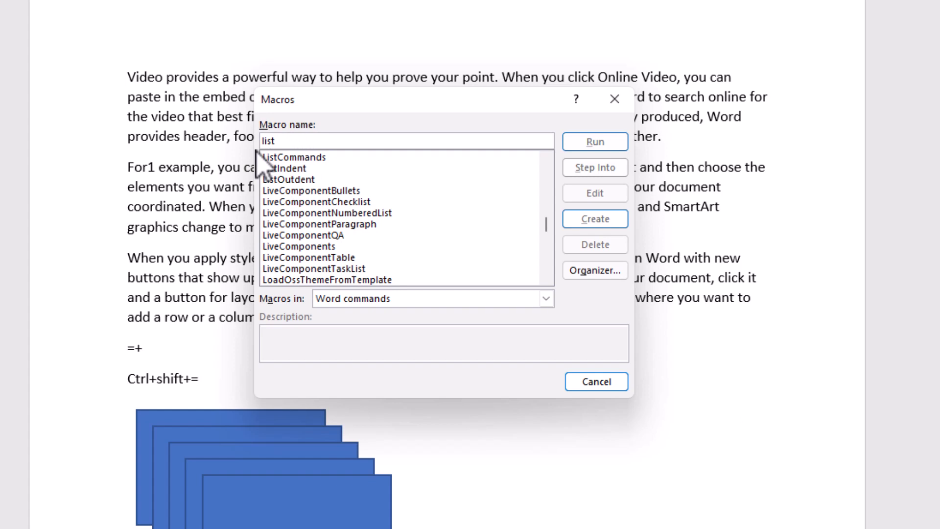
{"action": "left_click", "coordinate": [294, 157]}
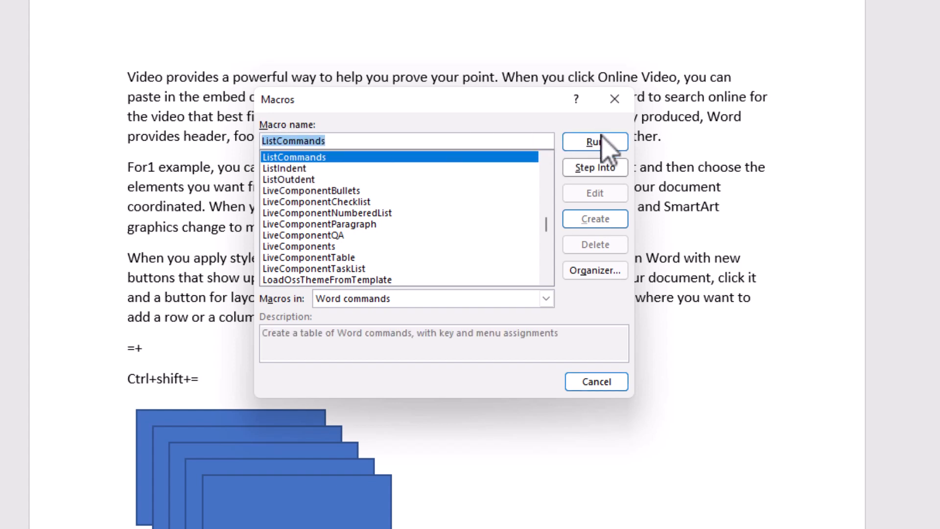
{"action": "mouse_move", "coordinate": [309, 168]}
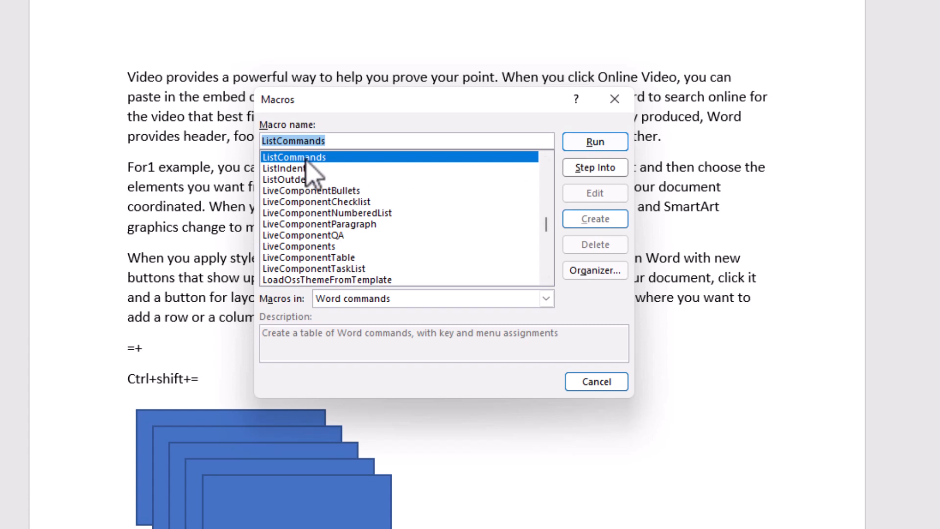
- Run ListCommands with Current keyboard settings to generate the shortcut table document
{"action": "left_click", "coordinate": [595, 141]}
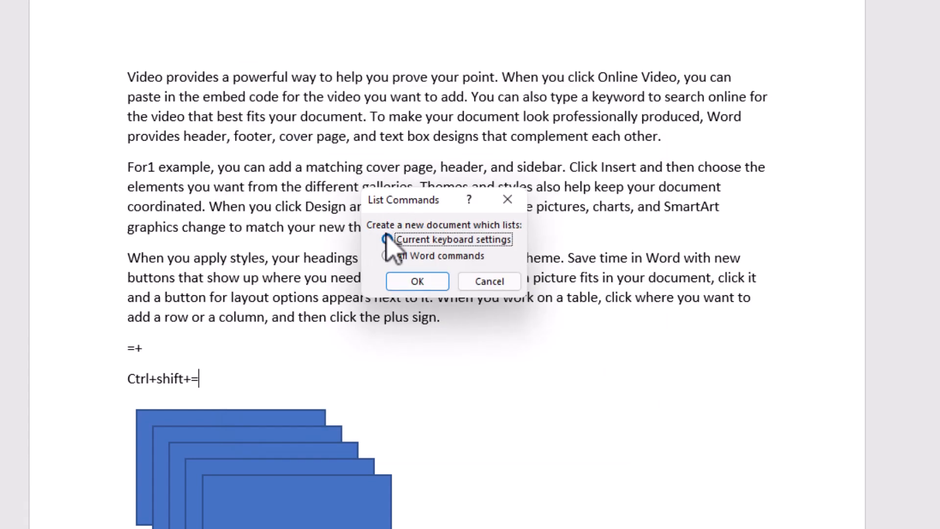
{"action": "left_click", "coordinate": [386, 239]}
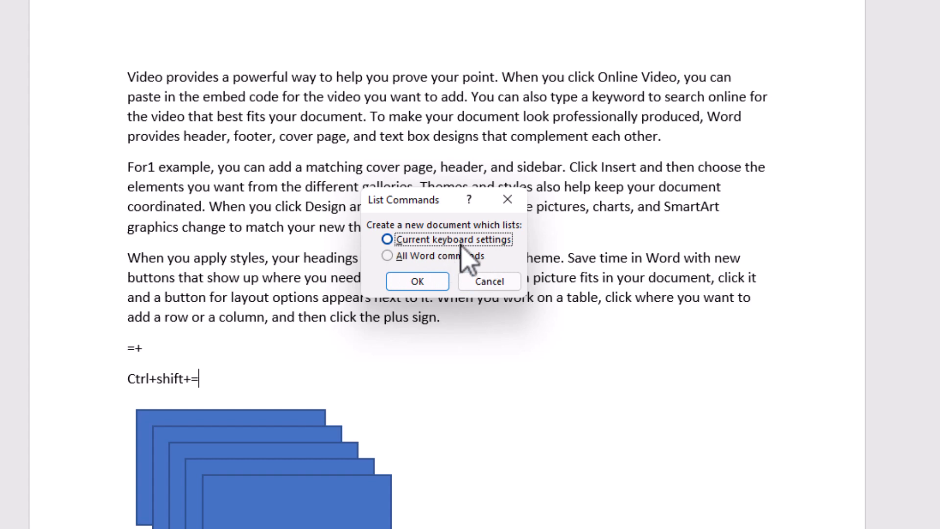
{"action": "left_click", "coordinate": [417, 281]}
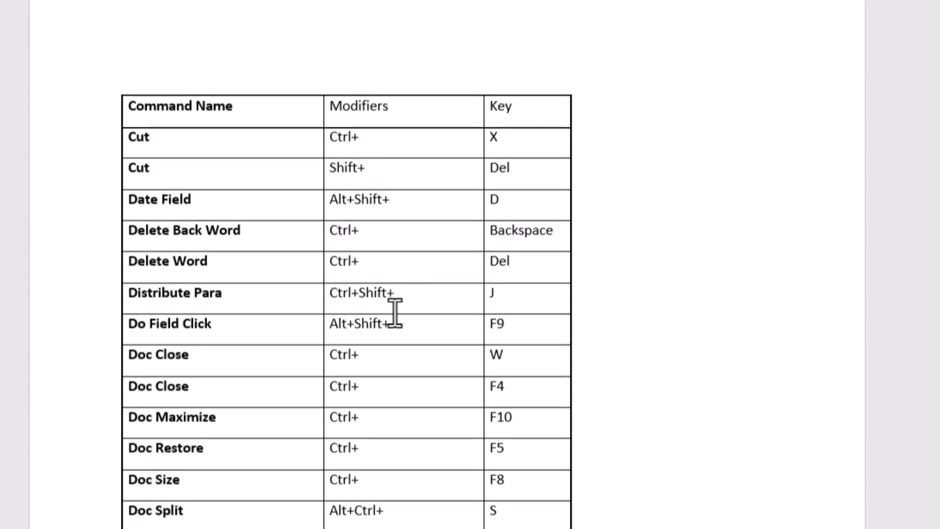
- Close the generated command list without saving, returning to the original document
{"action": "scroll", "scroll_direction": "down", "scroll_amount": 3}
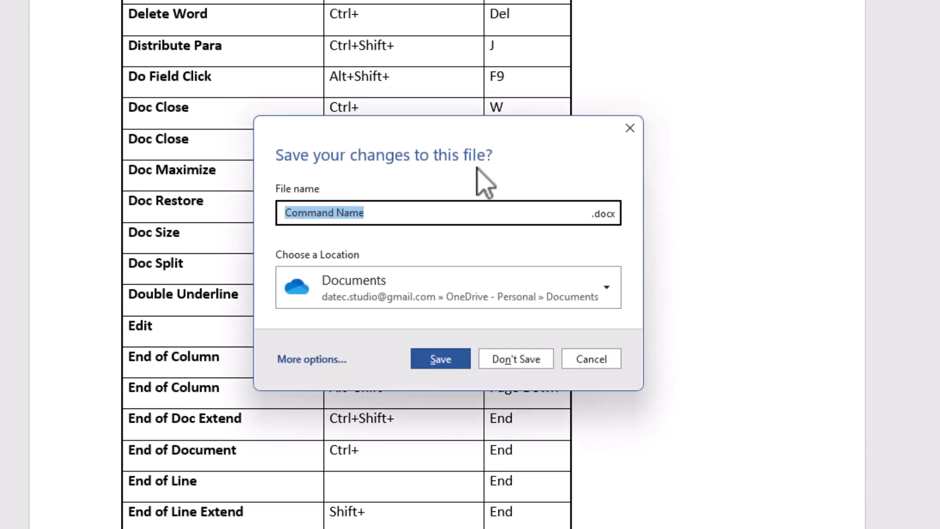
{"action": "left_click", "coordinate": [516, 358]}
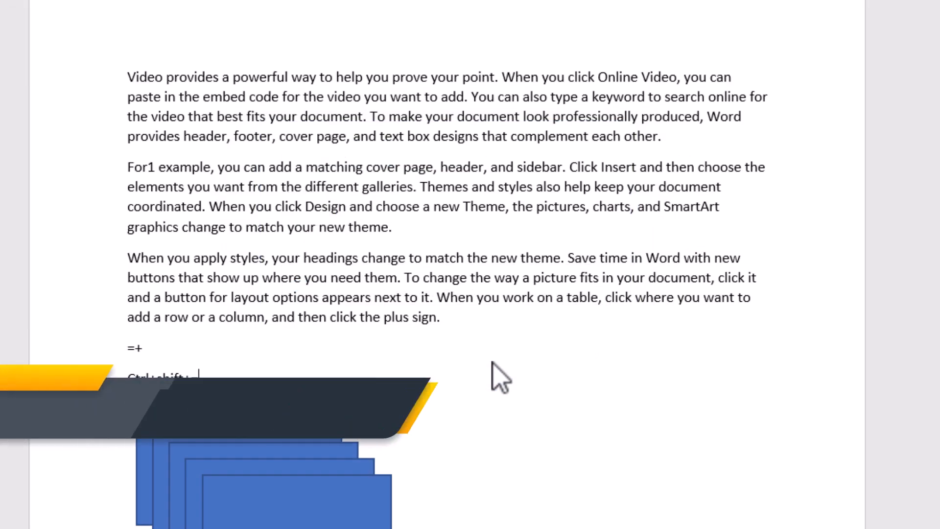
- Run ListCommands again via Alt+F8, this time listing All Word commands in a new document
{"action": "key", "text": "Alt+F8"}
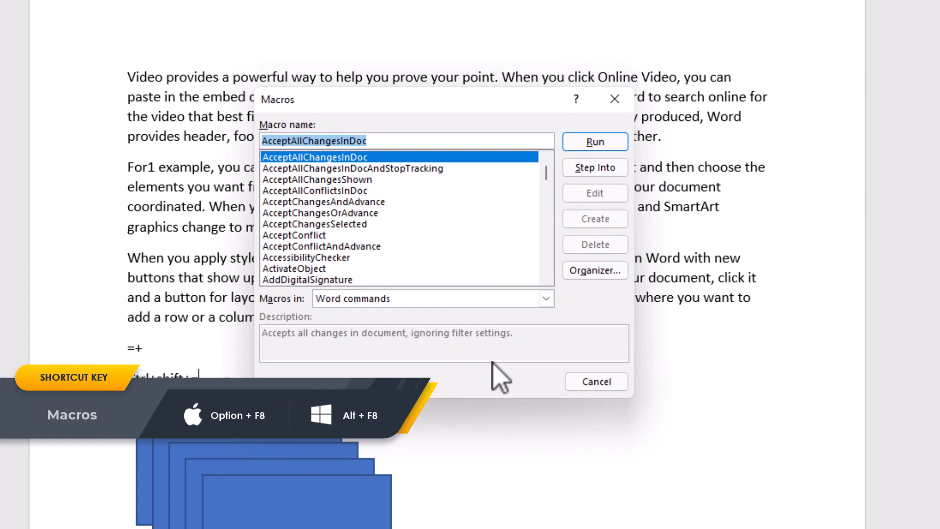
{"action": "left_click", "coordinate": [546, 298]}
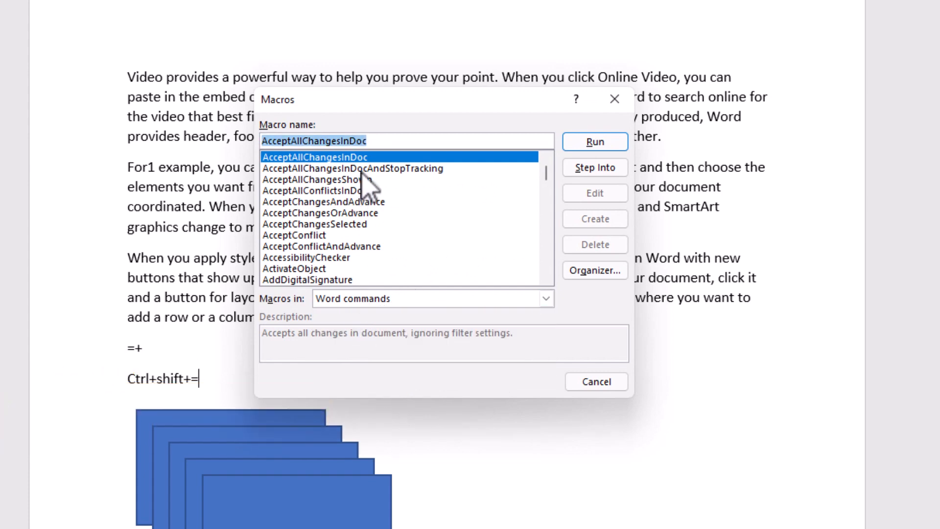
{"action": "type", "text": "list"}
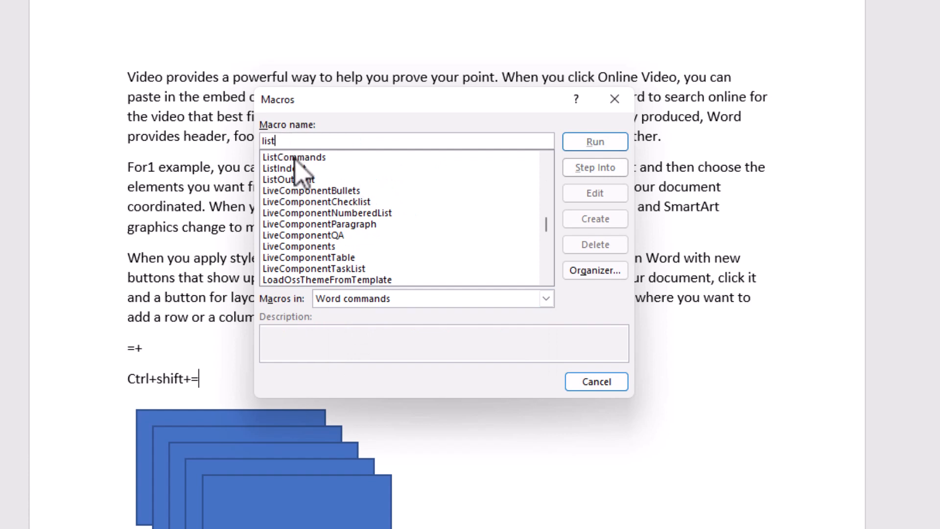
{"action": "left_click", "coordinate": [595, 141]}
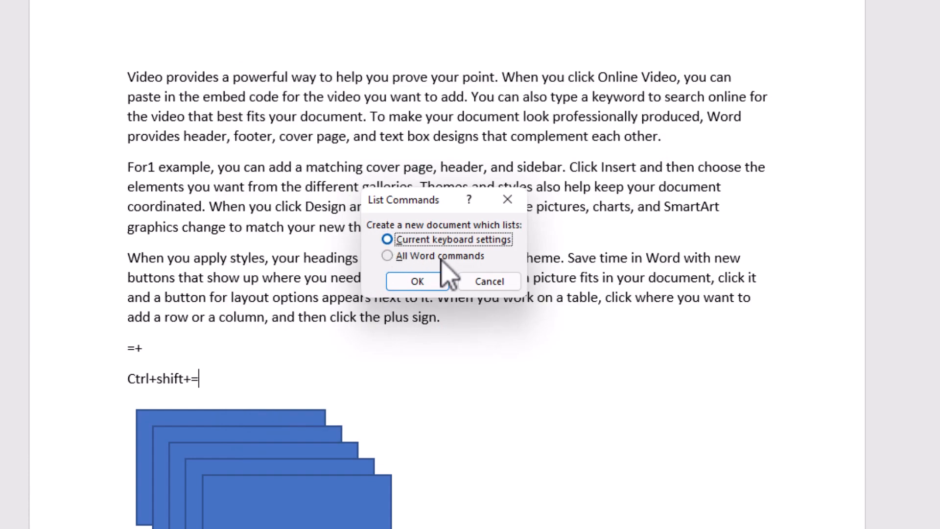
{"action": "left_click", "coordinate": [386, 256]}
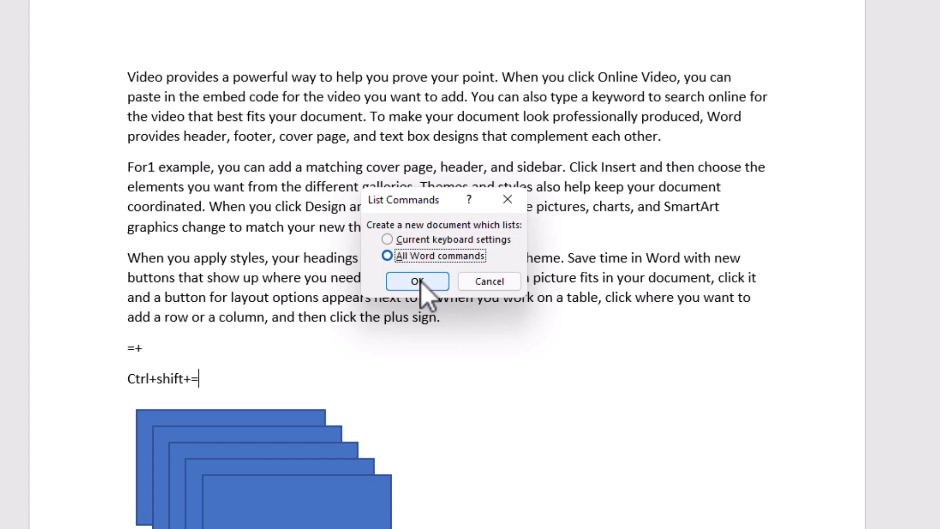
{"action": "left_click", "coordinate": [417, 281]}
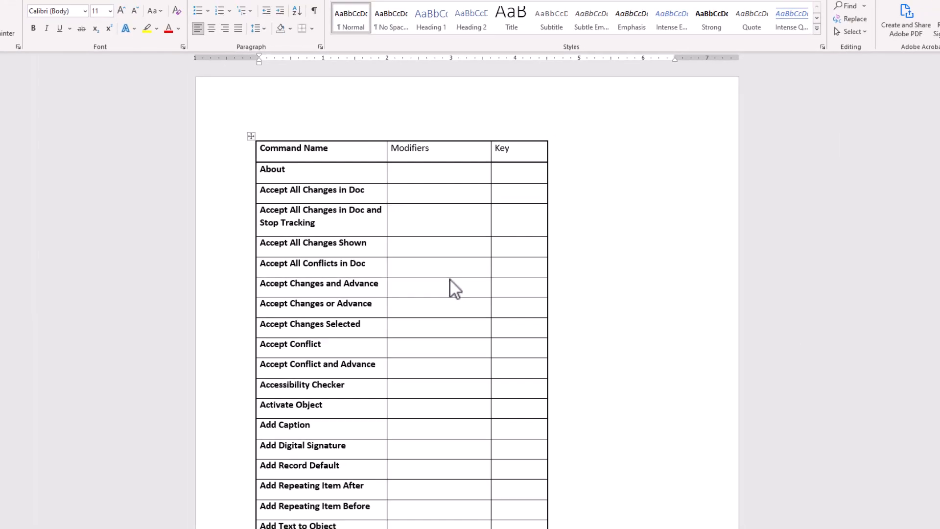
- Scroll down the command table to the All Caps row and select it
{"action": "scroll", "scroll_direction": "down", "scroll_amount": 3}
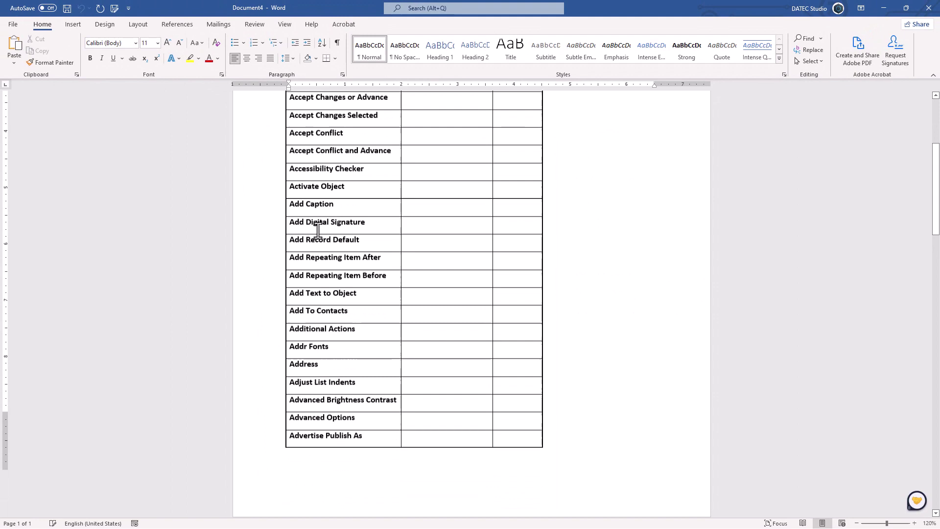
{"action": "scroll", "scroll_direction": "down", "scroll_amount": 3}
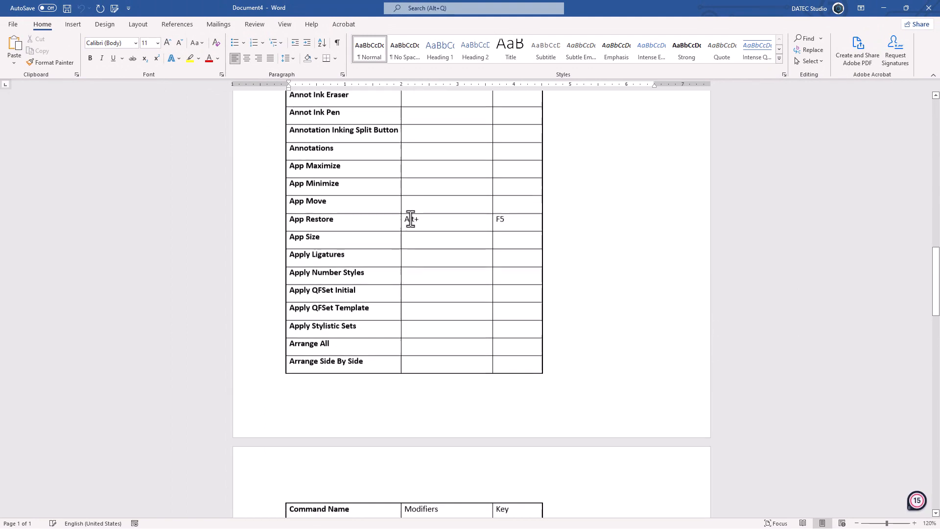
{"action": "scroll", "scroll_direction": "down", "scroll_amount": 3}
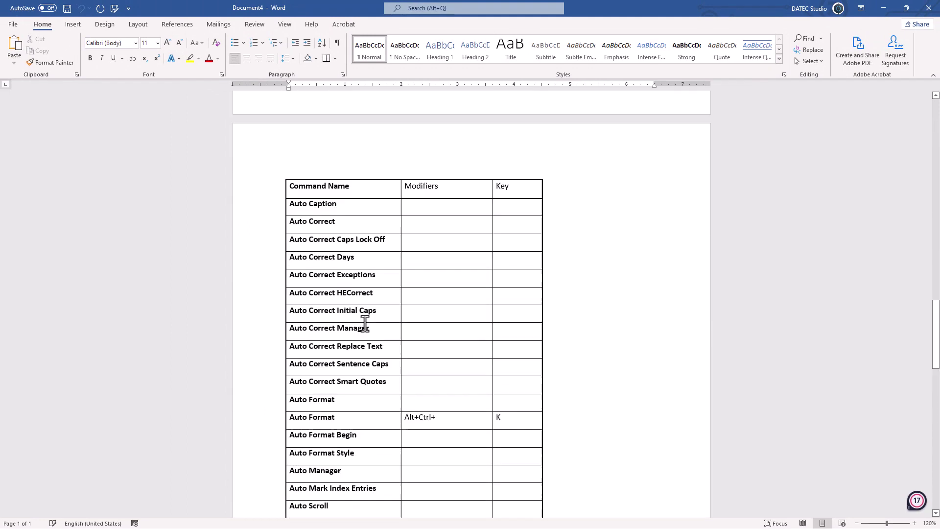
{"action": "scroll", "scroll_direction": "down", "scroll_amount": 3}
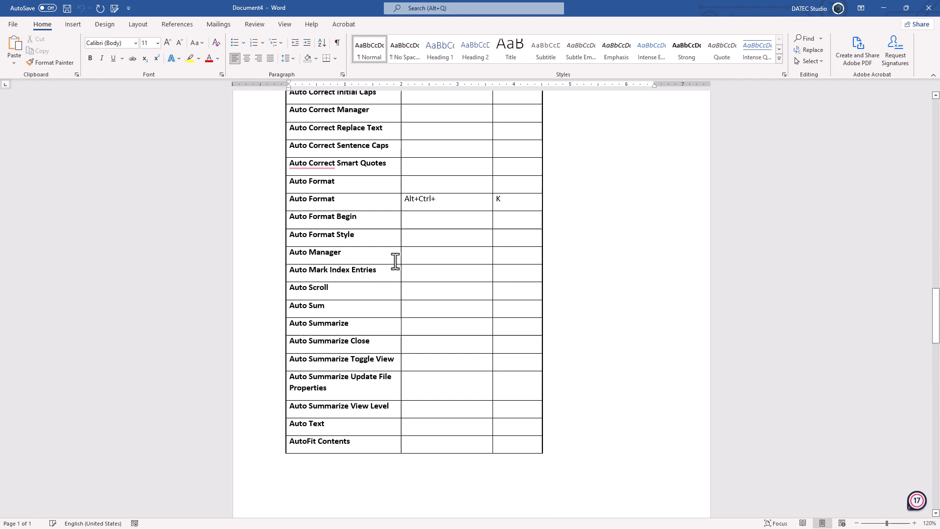
{"action": "mouse_move", "coordinate": [441, 236]}
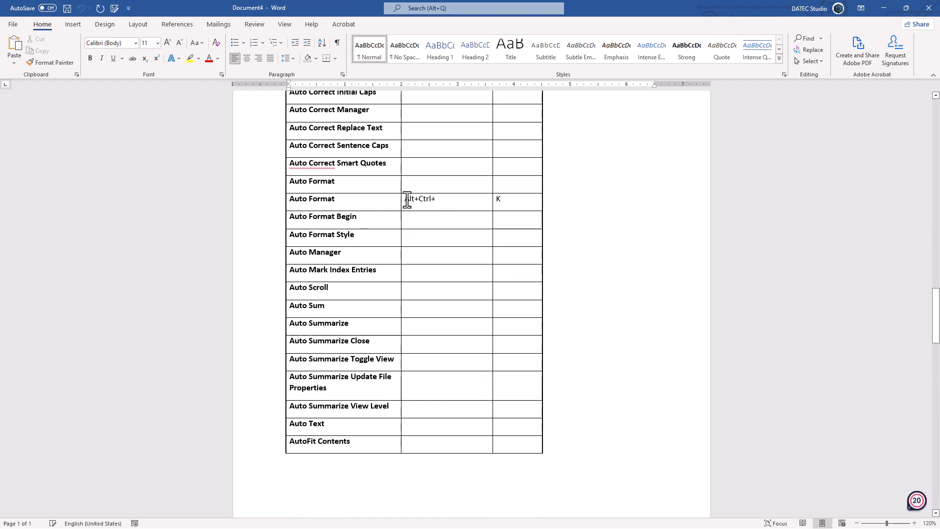
{"action": "scroll", "scroll_direction": "down", "scroll_amount": 3}
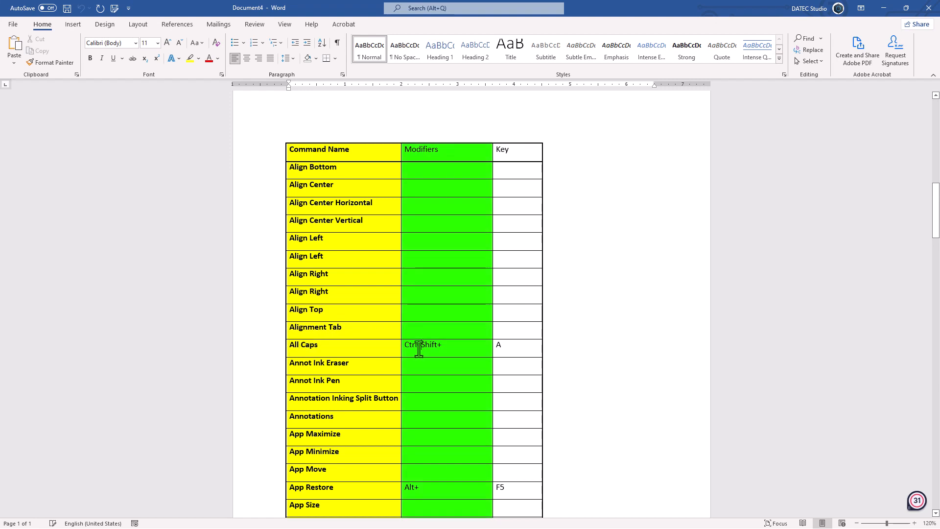
{"action": "left_click", "coordinate": [441, 347]}
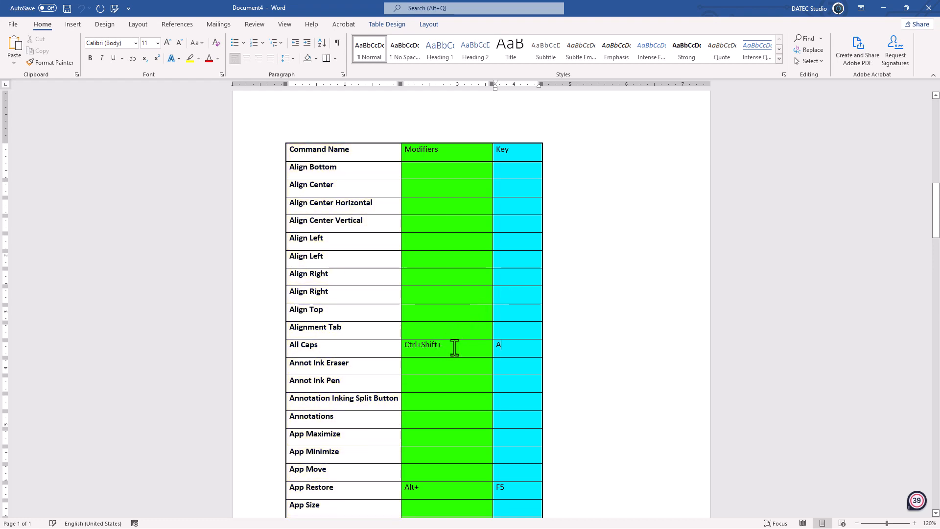
{"action": "mouse_move", "coordinate": [454, 337]}
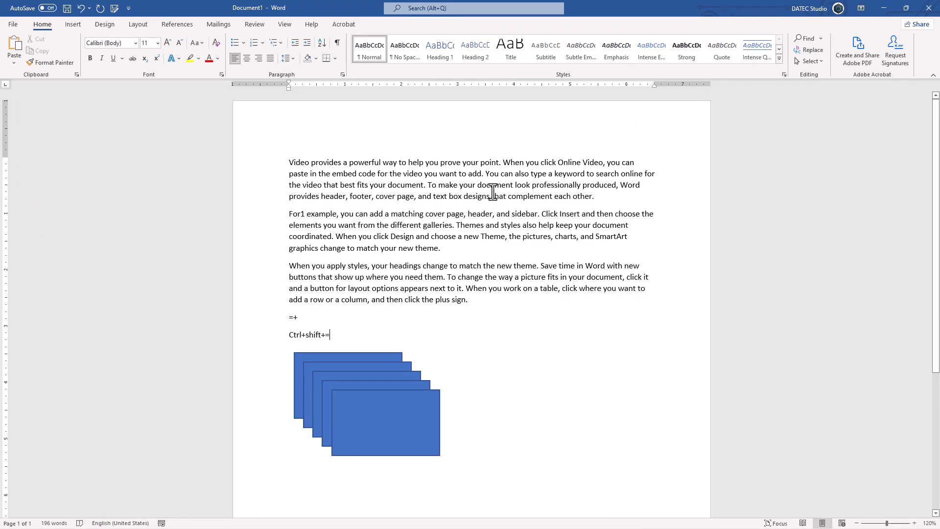
- Select the sample's first paragraph and show Home > Change Case with it in UPPERCASE
{"action": "double_click", "coordinate": [378, 186]}
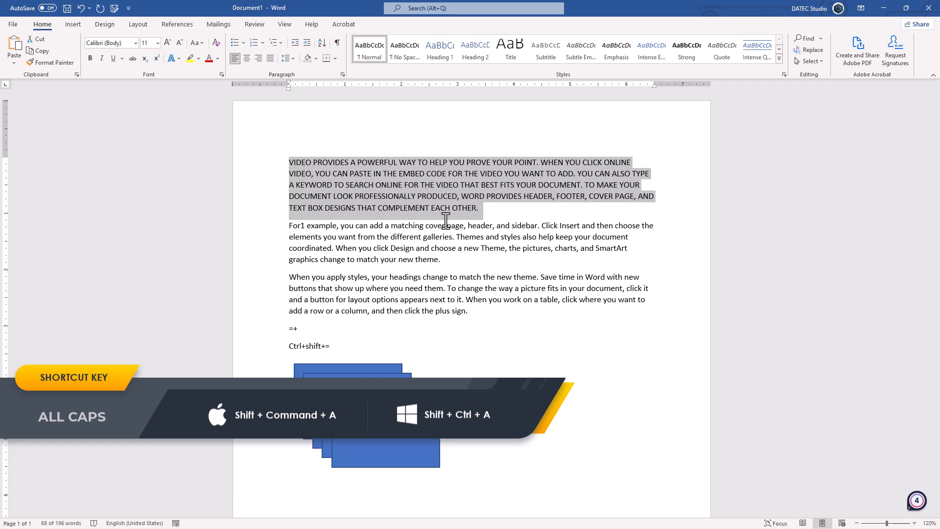
{"action": "mouse_move", "coordinate": [294, 64]}
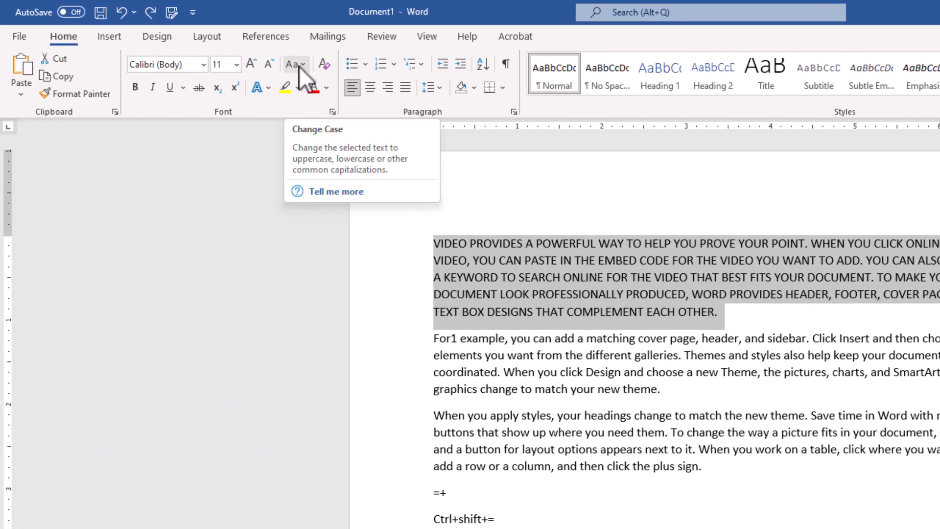
{"action": "left_click", "coordinate": [295, 65]}
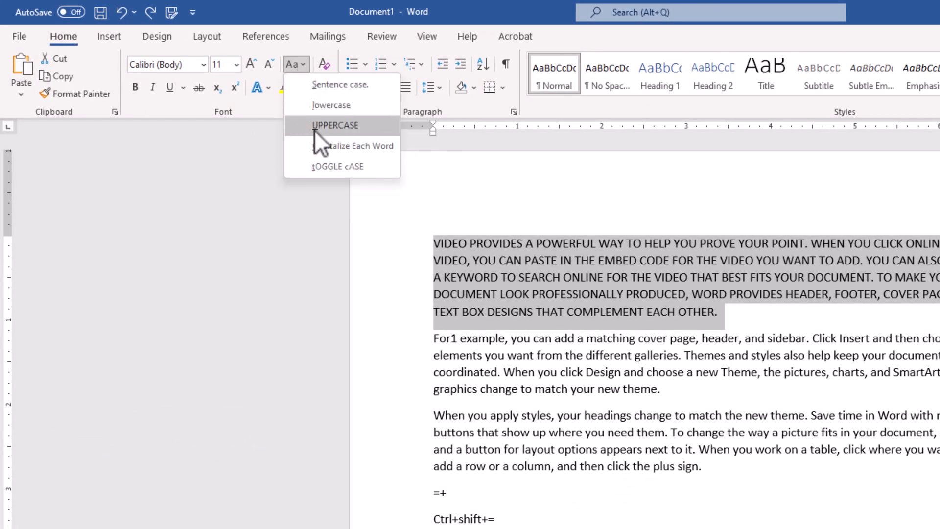
{"action": "mouse_move", "coordinate": [337, 139]}
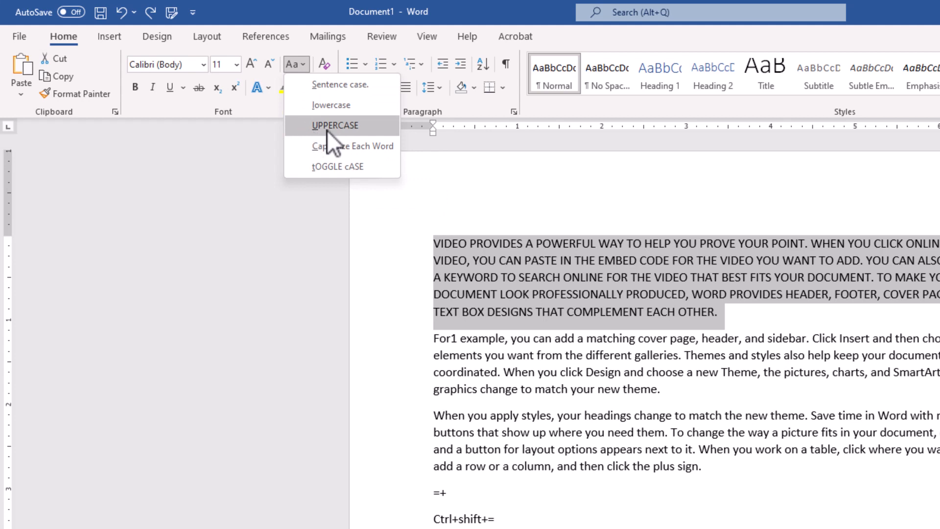
{"action": "mouse_move", "coordinate": [345, 137]}
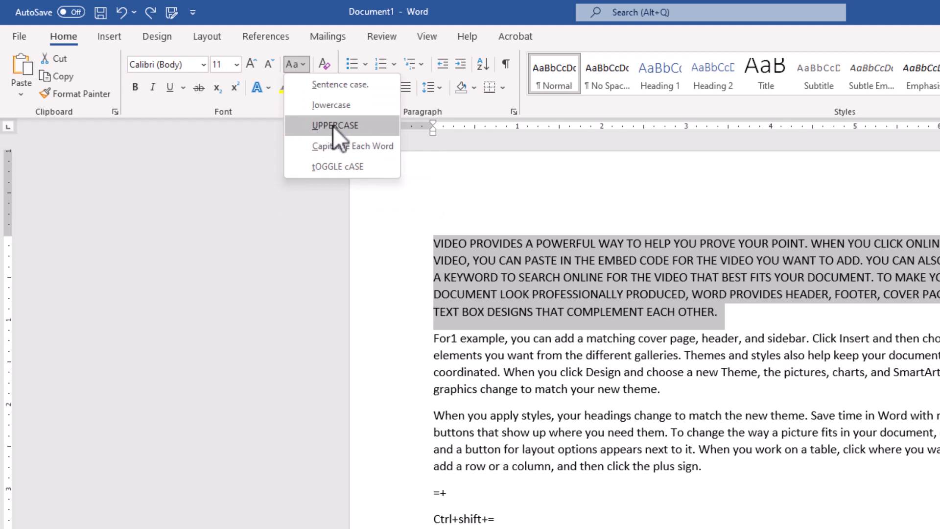
{"action": "mouse_move", "coordinate": [356, 142]}
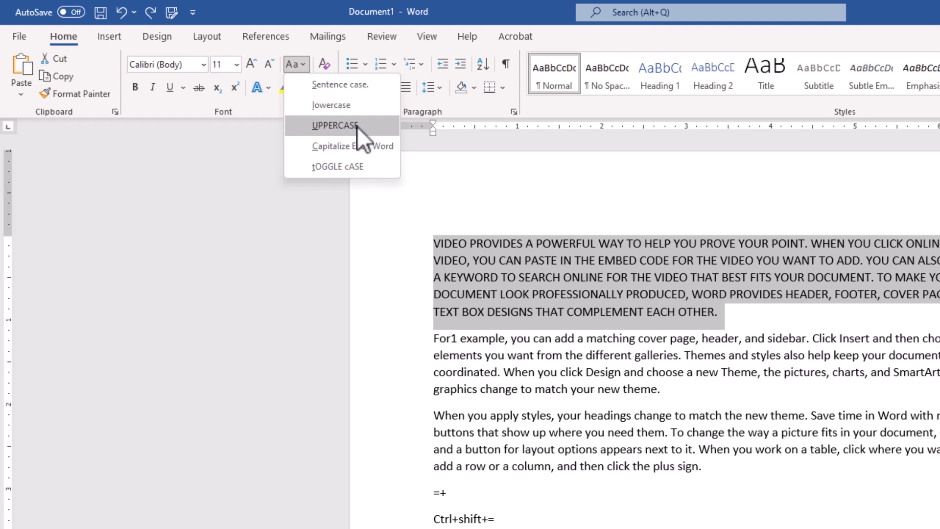
{"action": "mouse_move", "coordinate": [905, 195]}
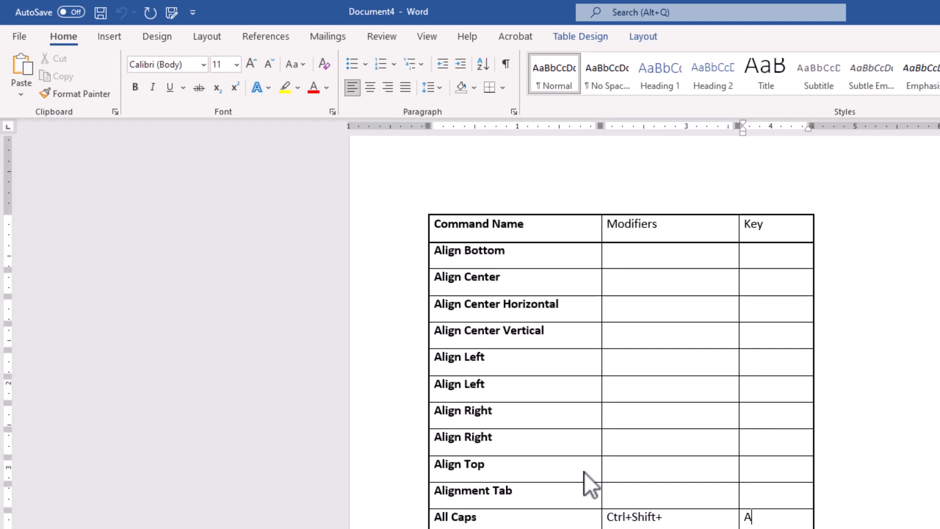
{"action": "mouse_move", "coordinate": [647, 341]}
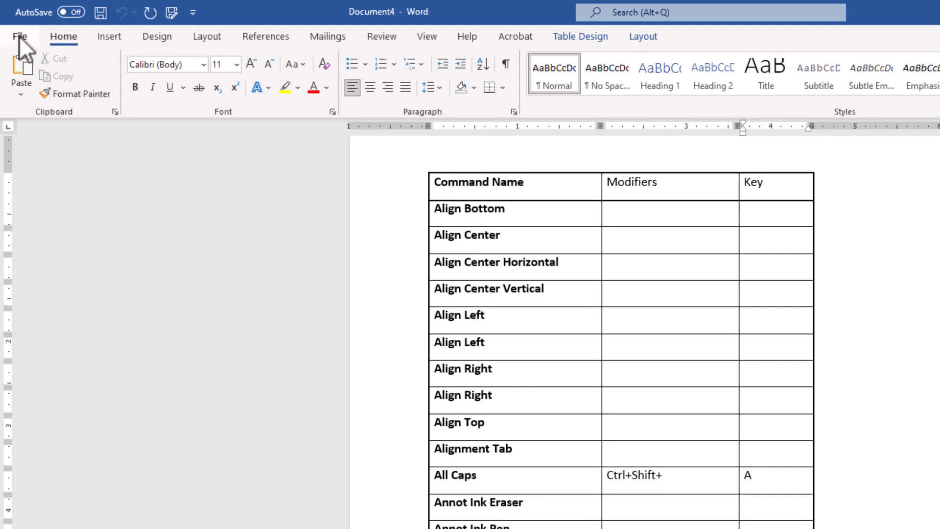
- Start Save As for the command table document from the File menu
{"action": "left_click", "coordinate": [18, 37]}
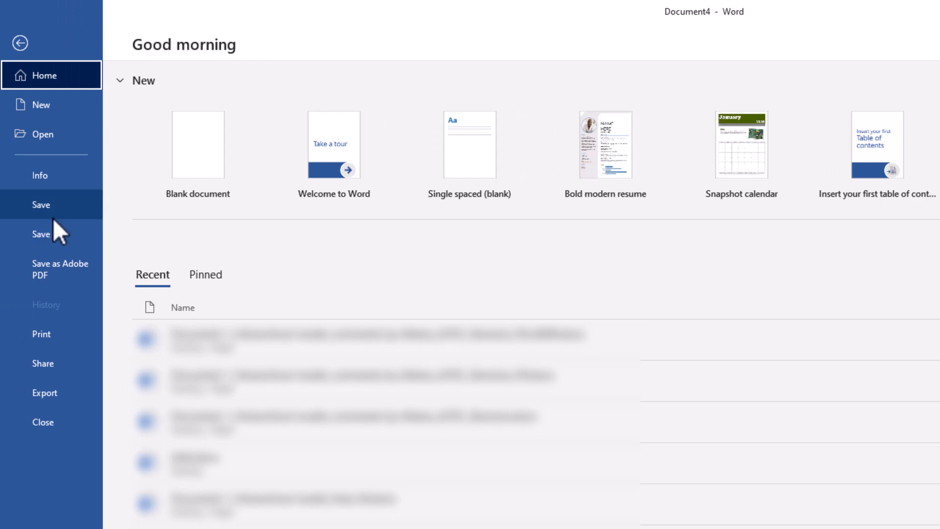
{"action": "left_click", "coordinate": [41, 234]}
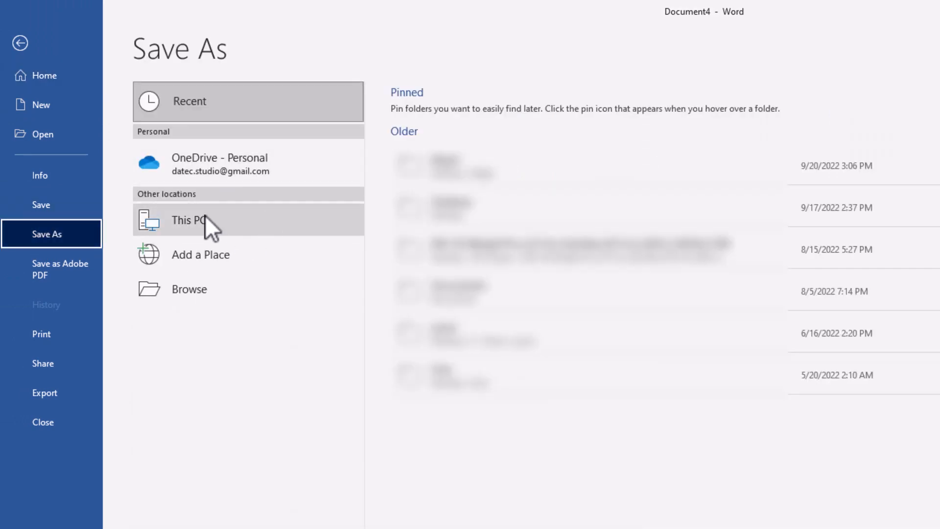
{"action": "mouse_move", "coordinate": [233, 201]}
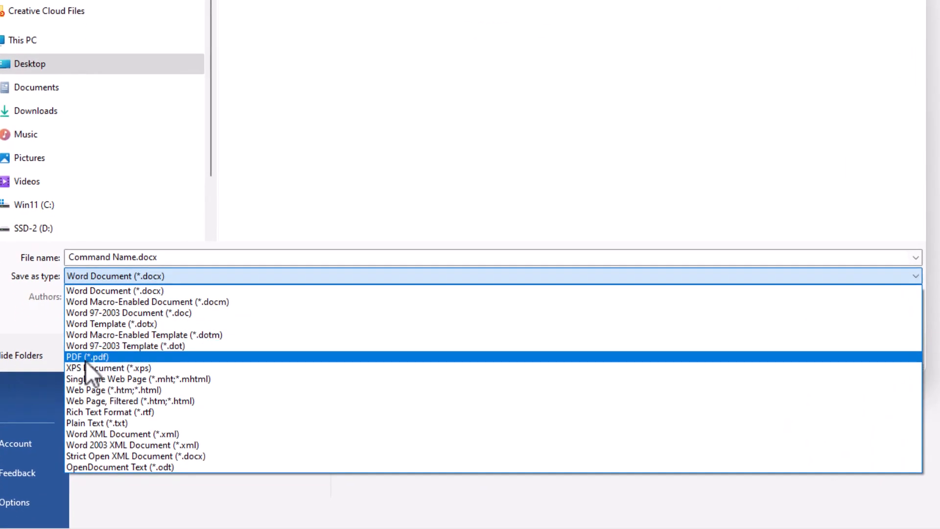
{"action": "mouse_move", "coordinate": [112, 377]}
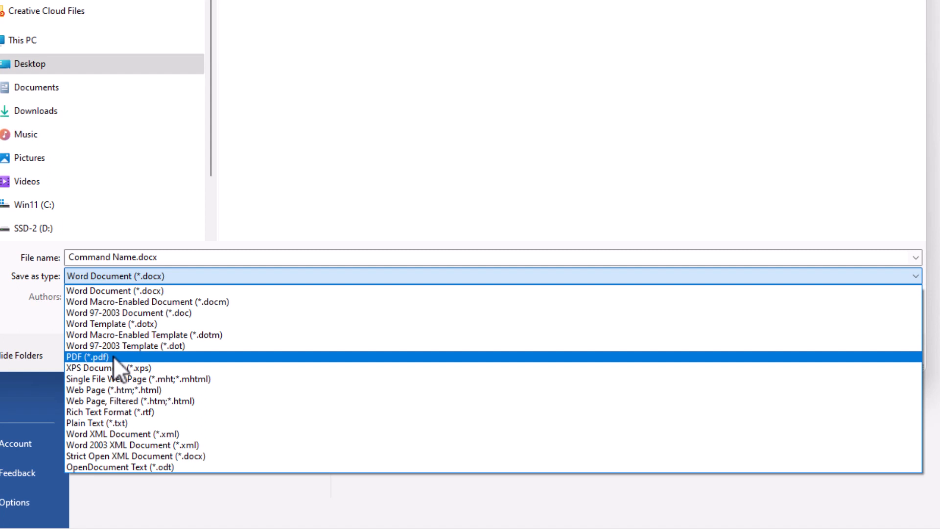
- Save the command table as 'Command Name.pdf' with Open file after publishing, opening the 83-page PDF in the browser
{"action": "left_click", "coordinate": [75, 356]}
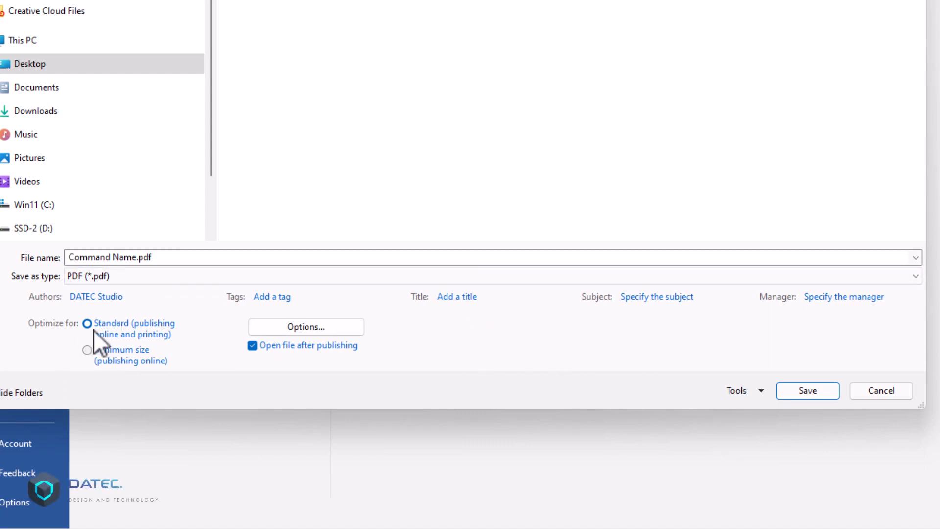
{"action": "left_click", "coordinate": [807, 391]}
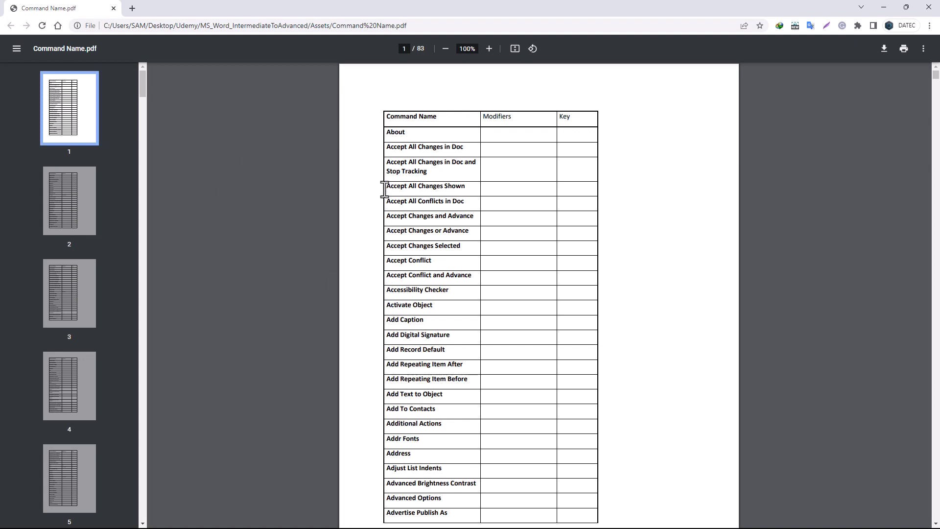
{"action": "scroll", "scroll_direction": "down", "scroll_amount": 3}
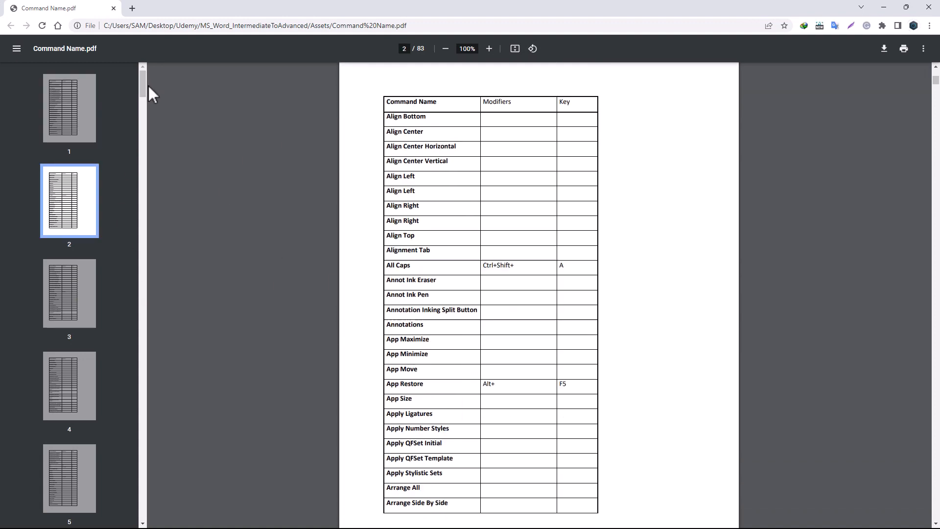
{"action": "mouse_move", "coordinate": [428, 62]}
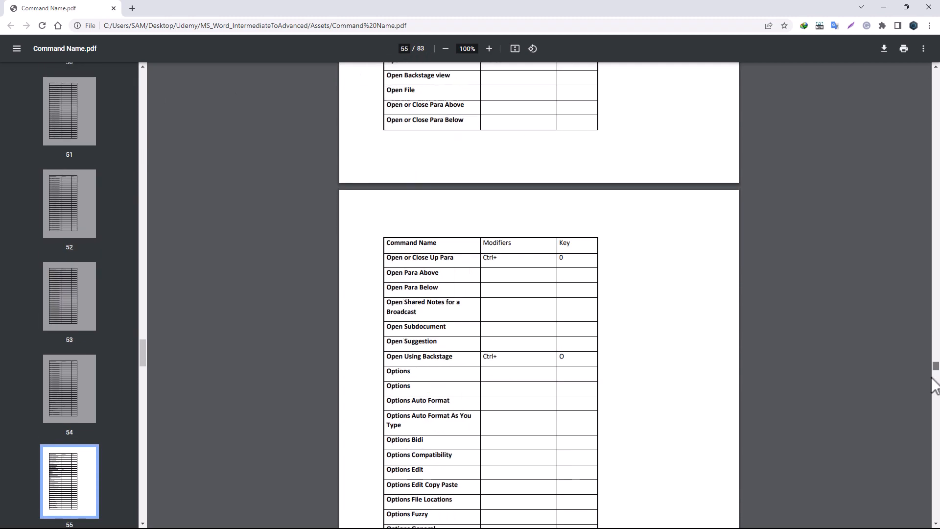
{"action": "scroll", "scroll_direction": "down", "scroll_amount": 3}
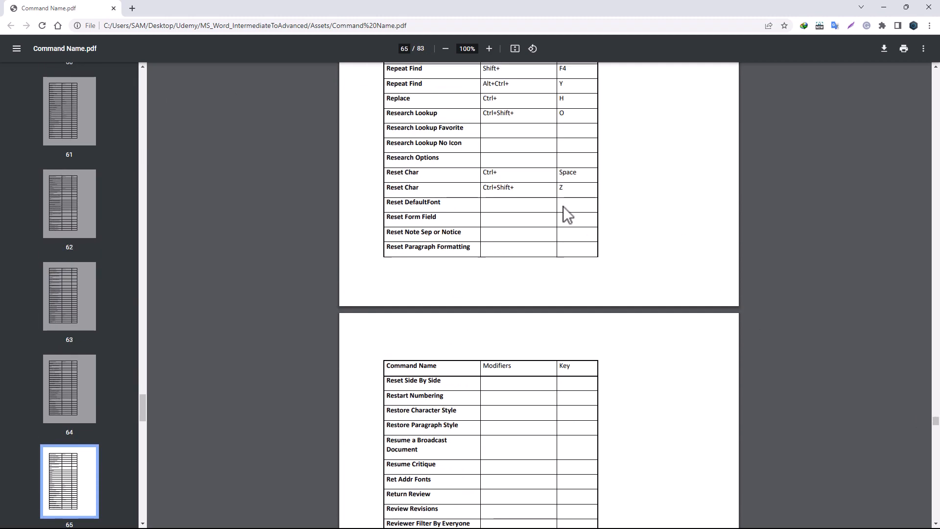